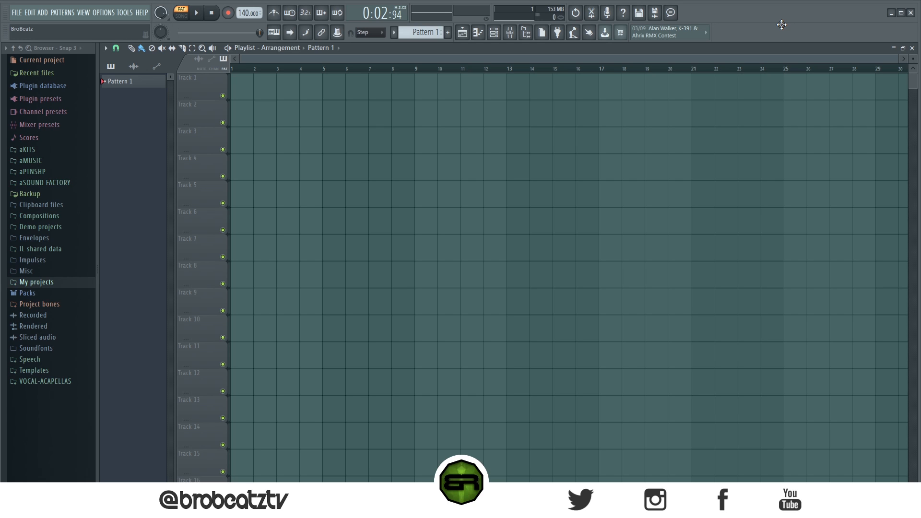
mouse_move(741, 51)
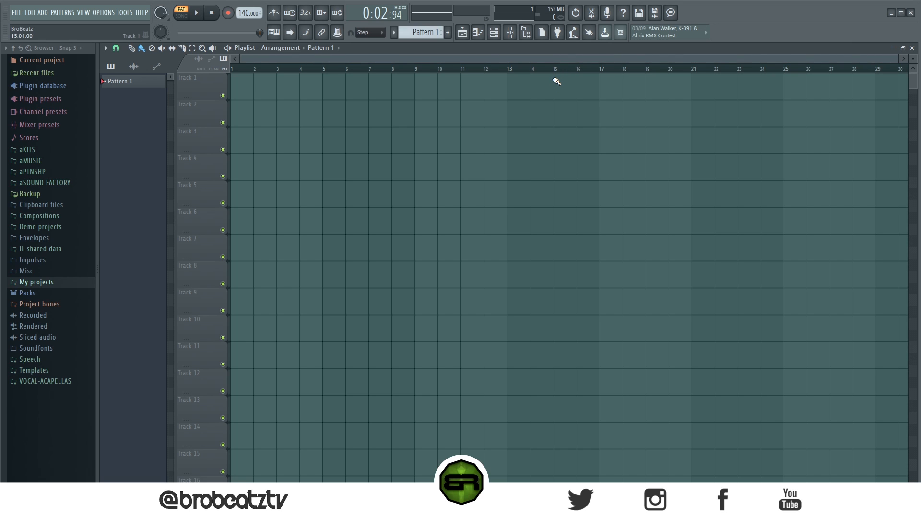
mouse_move(430, 92)
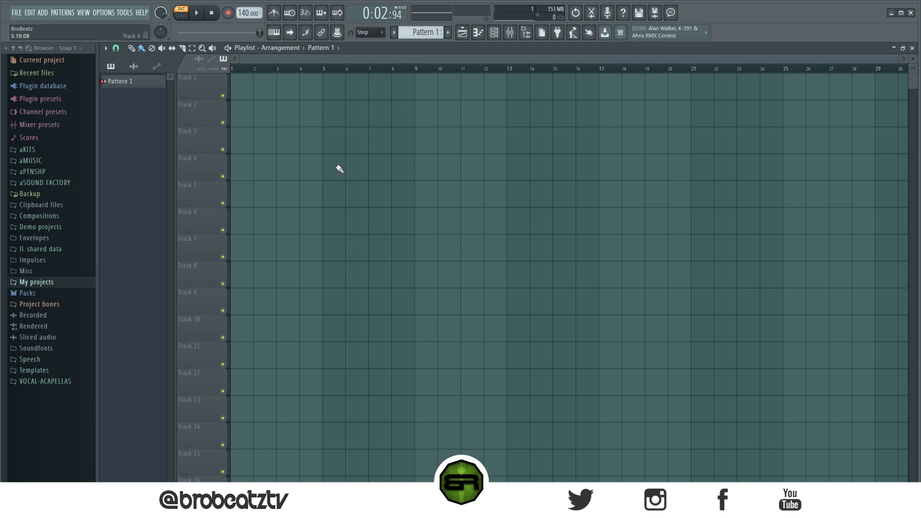
Colour Track 1 dark green via its Change color selector.
right_click(189, 77)
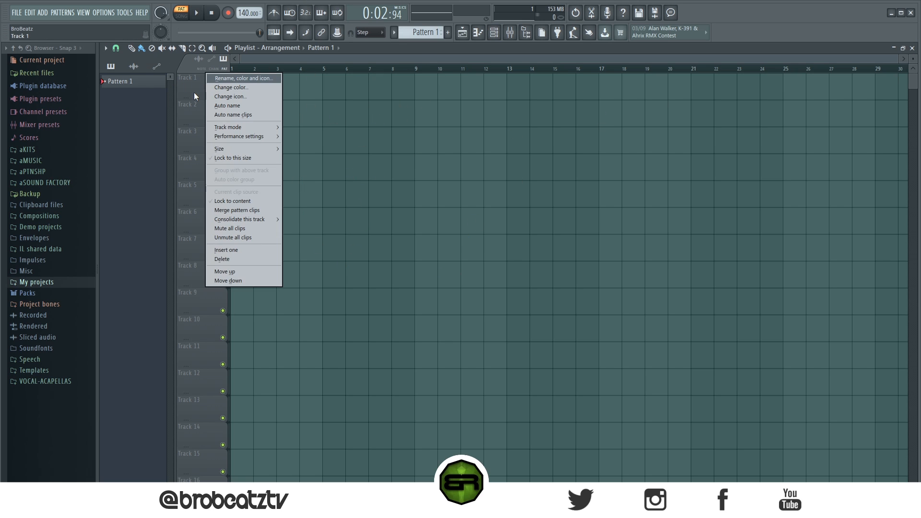
click(231, 87)
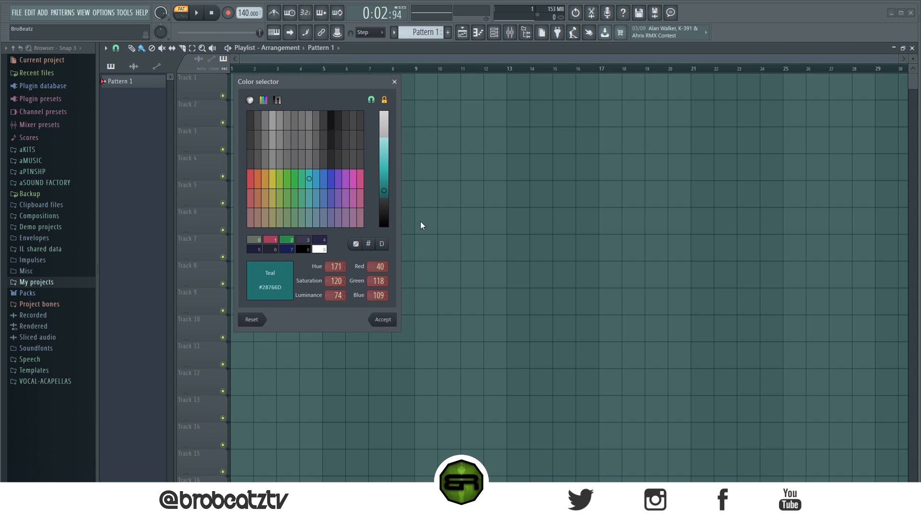
click(294, 179)
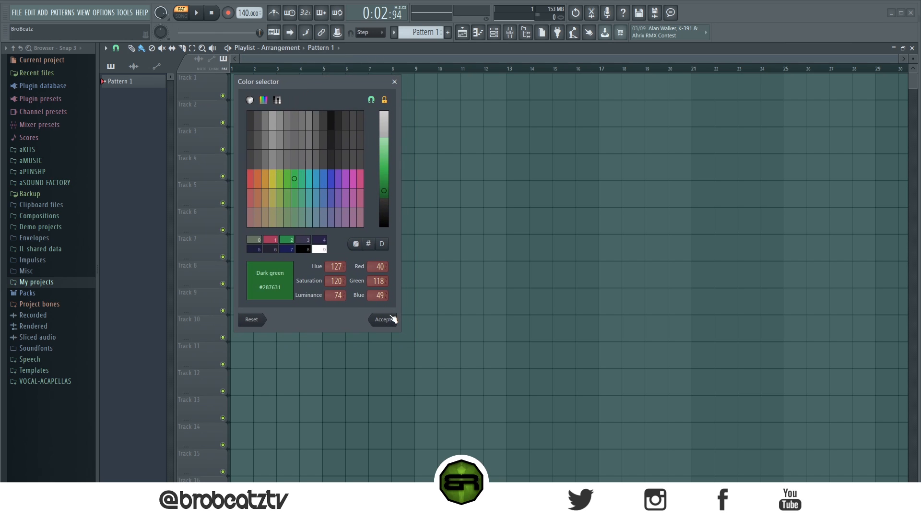
click(383, 319)
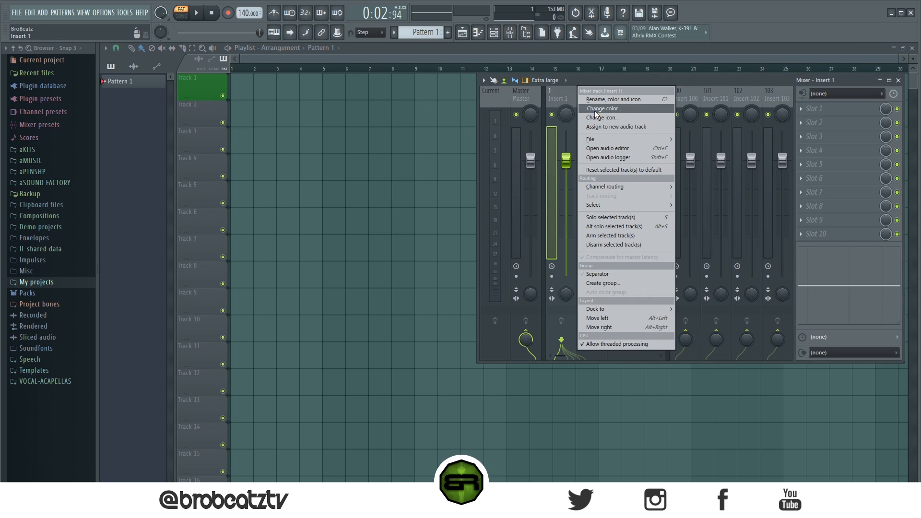
Make Pattern 1 red and give the first Sampler channel a green colour.
click(603, 109)
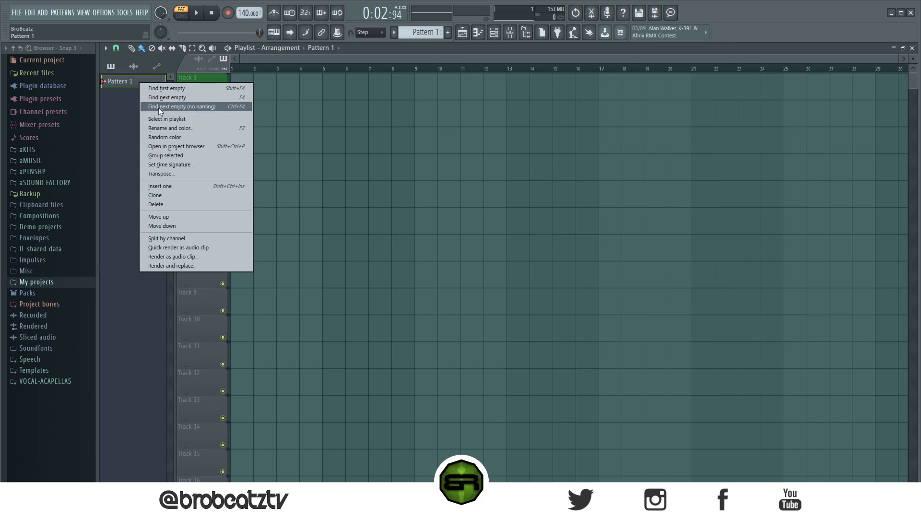
mouse_move(171, 128)
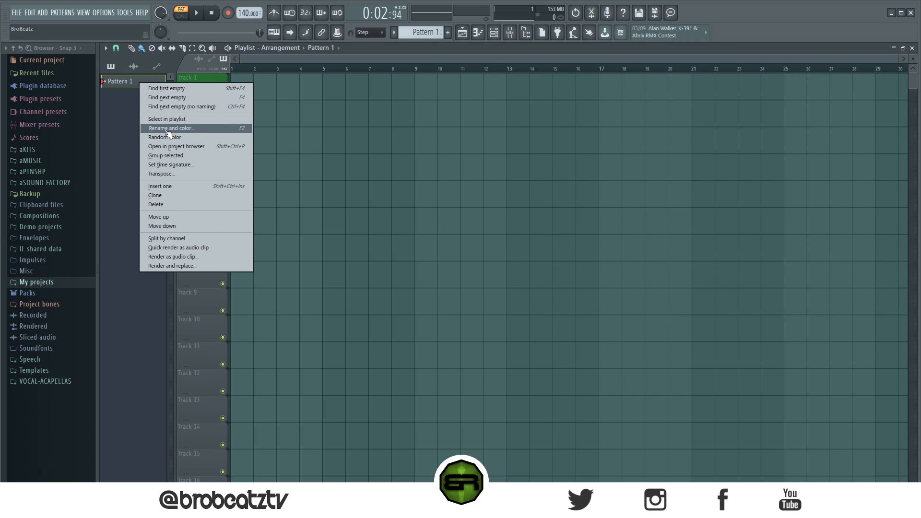
click(170, 128)
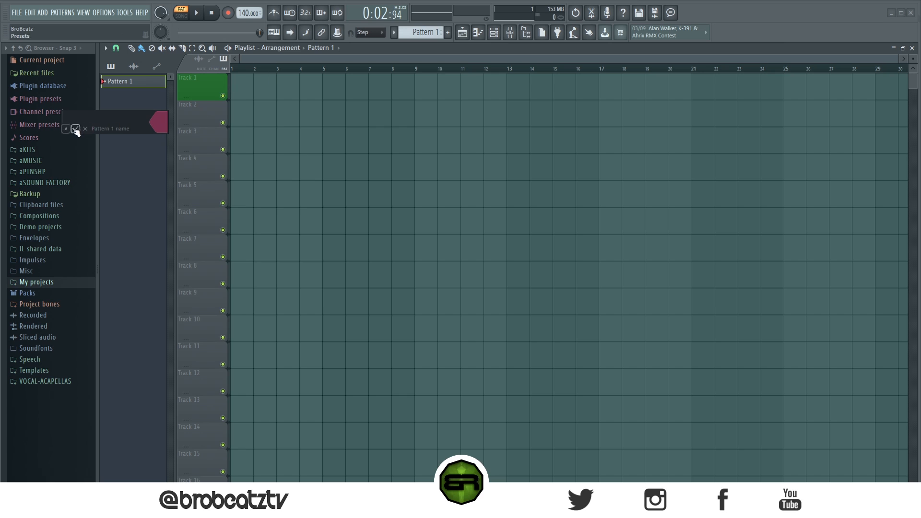
click(76, 129)
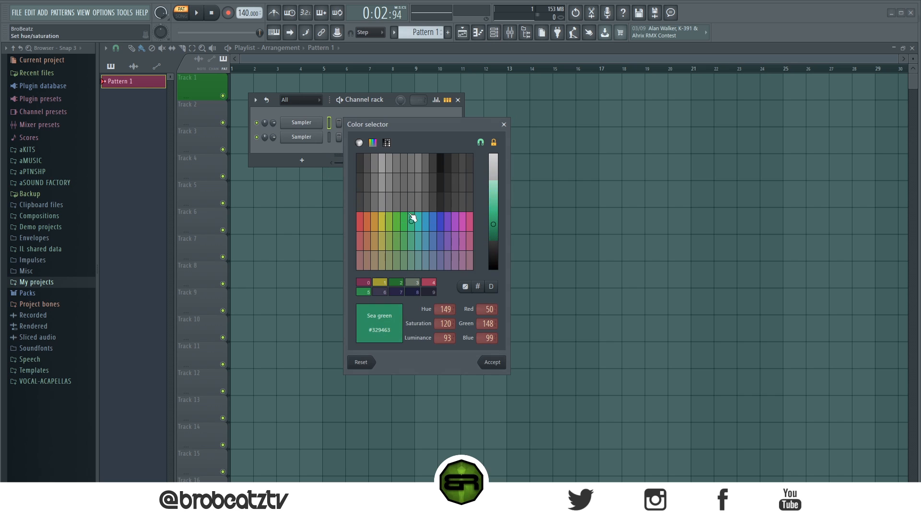
click(491, 362)
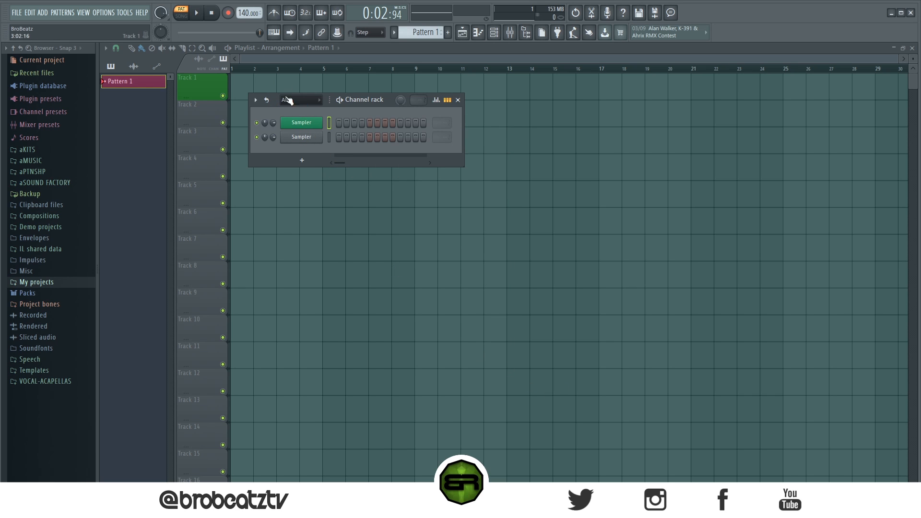
click(457, 99)
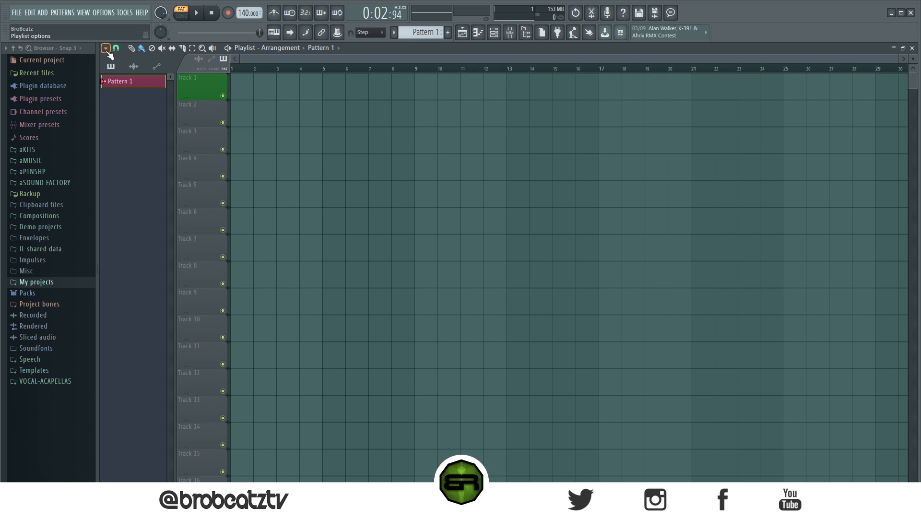
Set the playlist grid background colour to Sienna brown.
click(106, 48)
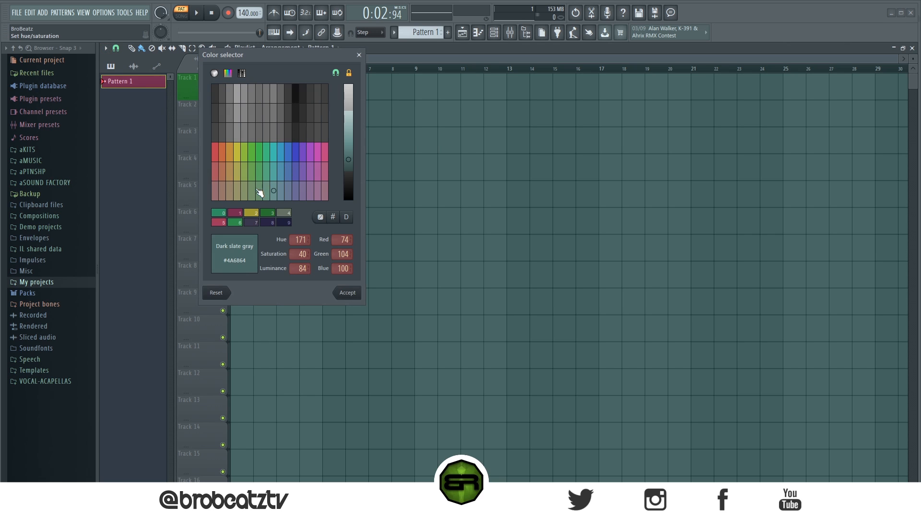
click(297, 175)
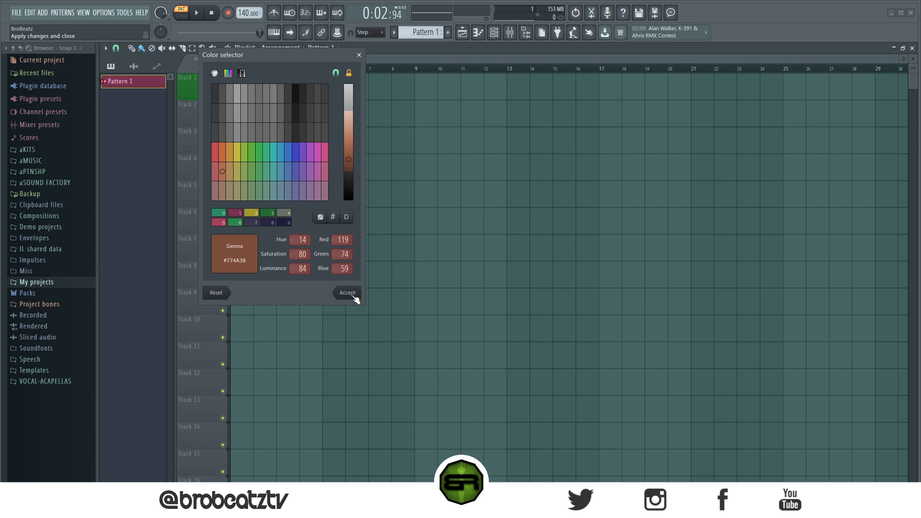
click(347, 293)
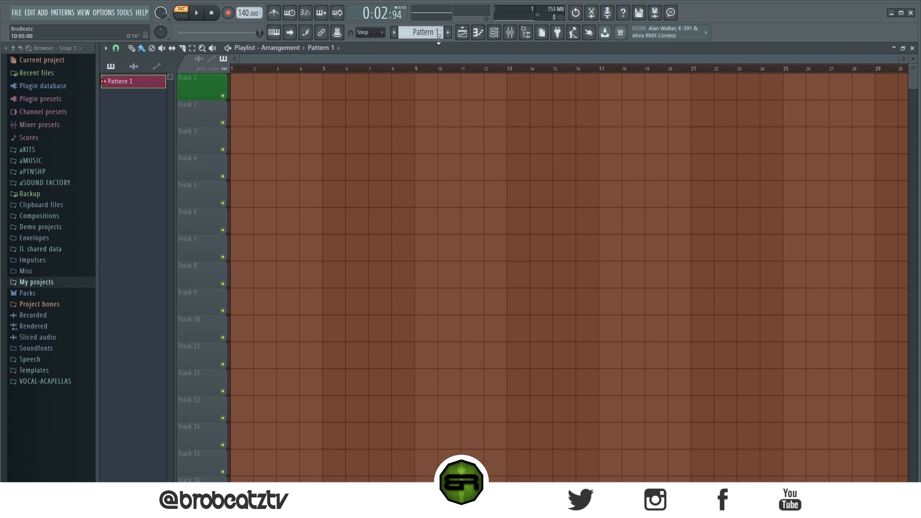
Show the Sampler channel in the piano roll and recolour its notes medium purple.
right_click(300, 122)
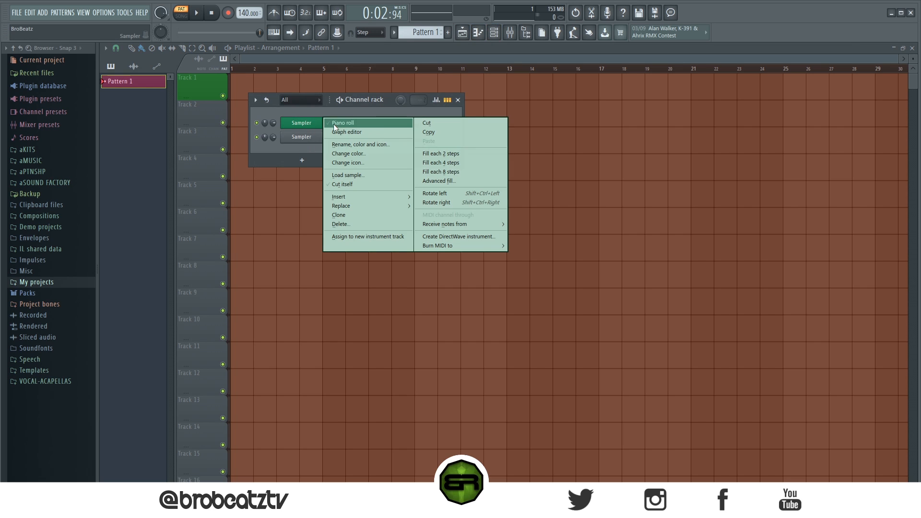
click(344, 123)
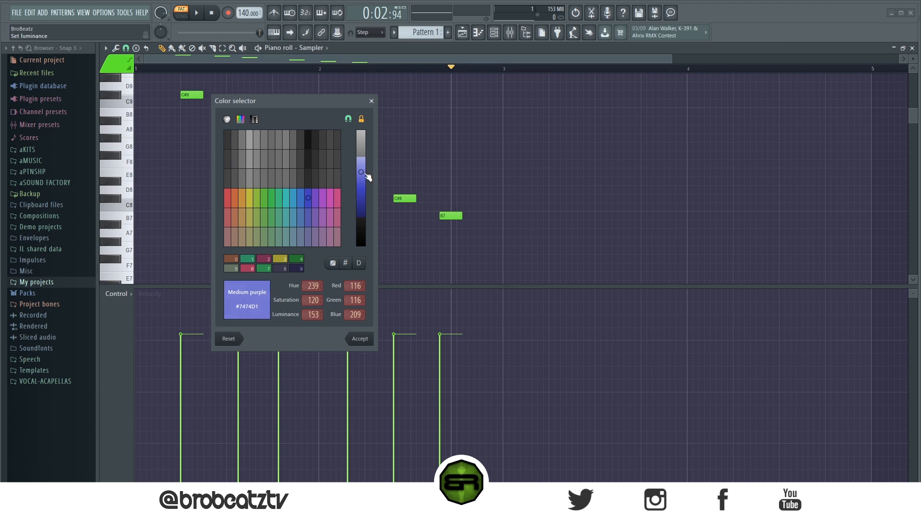
click(359, 339)
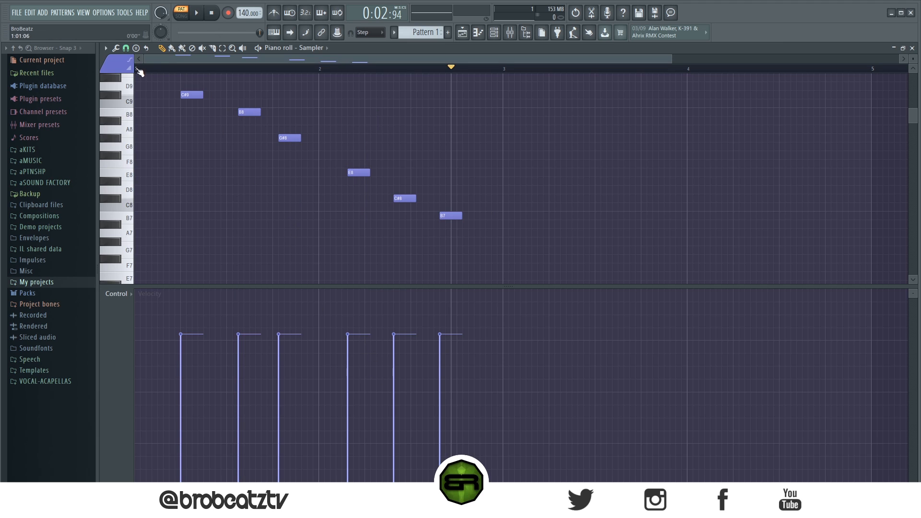
click(106, 48)
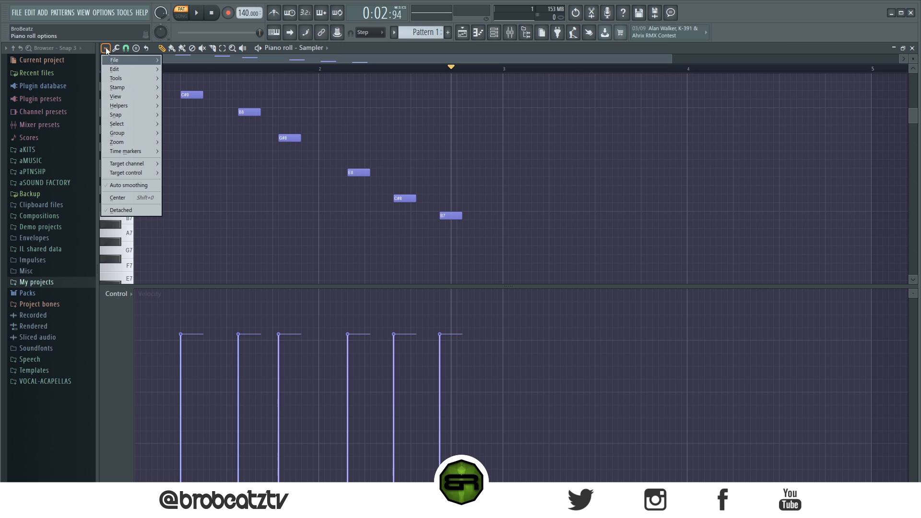
mouse_move(116, 96)
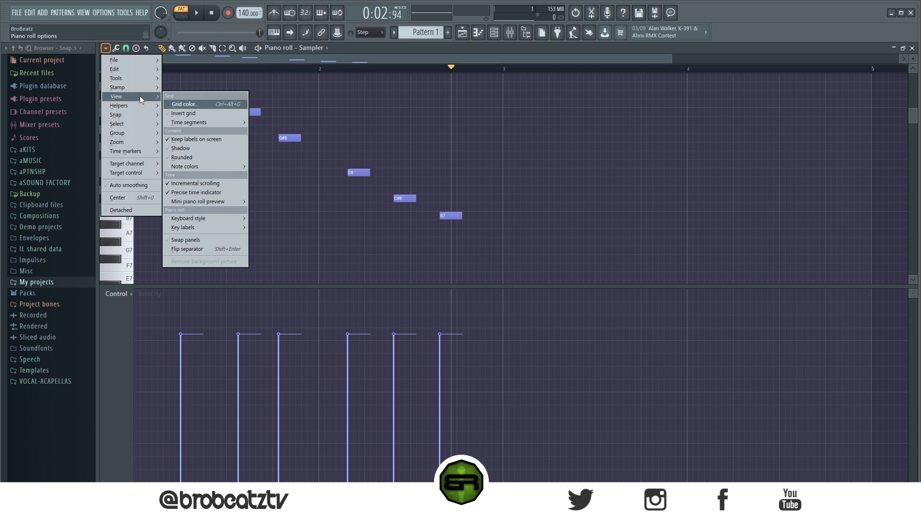
Tint the piano roll grid dark maroon and view the colour wheel.
click(185, 103)
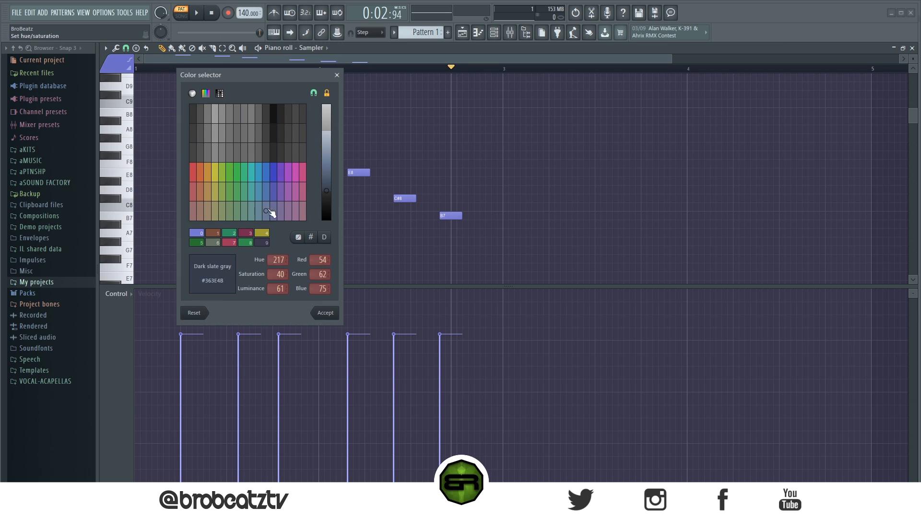
click(325, 313)
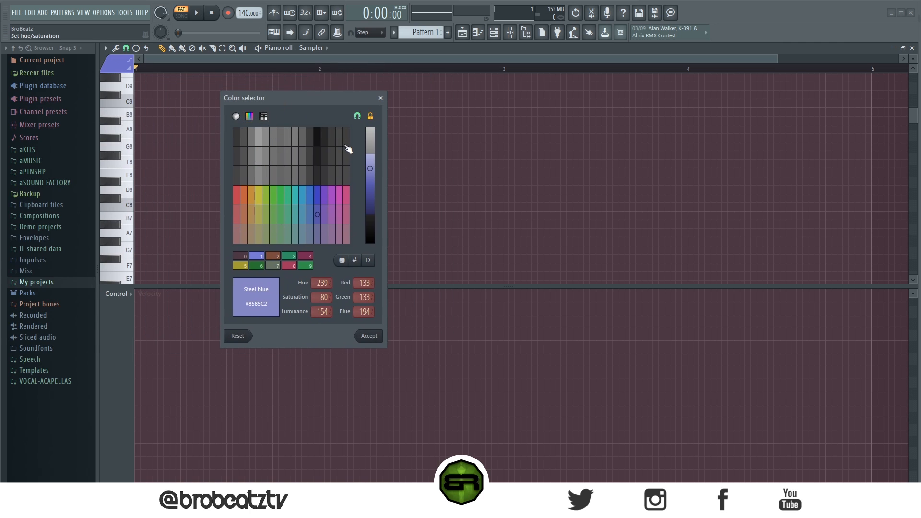
click(235, 116)
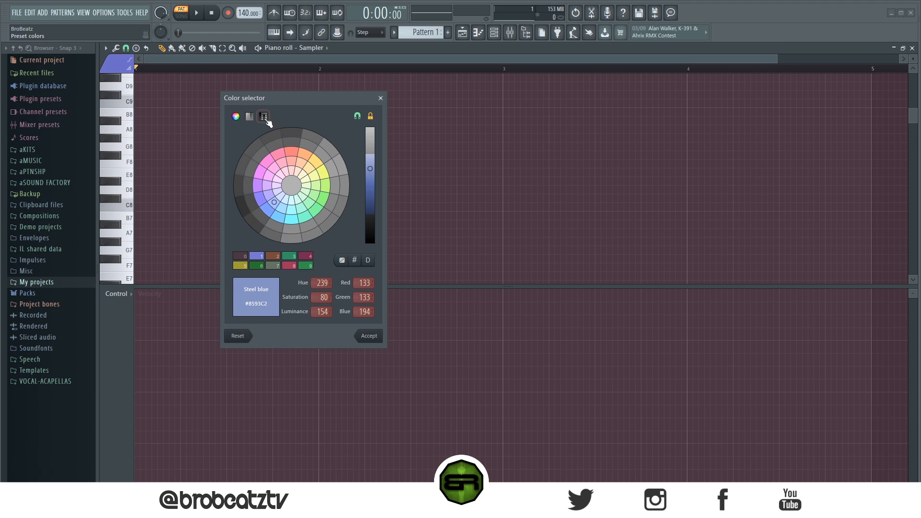
Set the Sampler channel colour to red (#FF0020) so its notes show red.
click(249, 116)
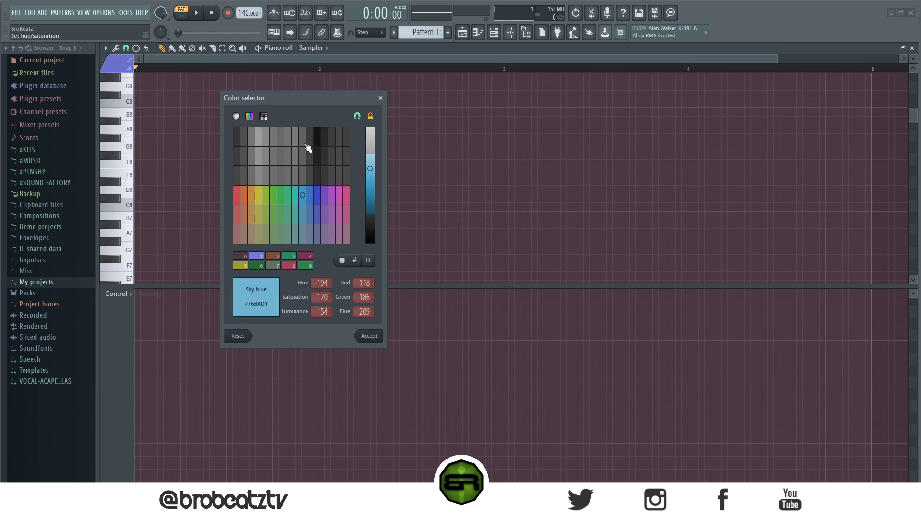
click(370, 117)
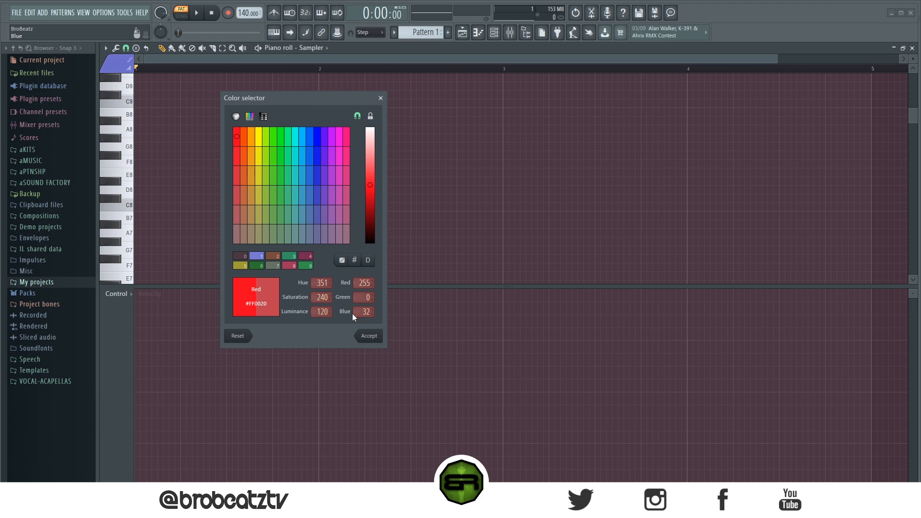
click(369, 336)
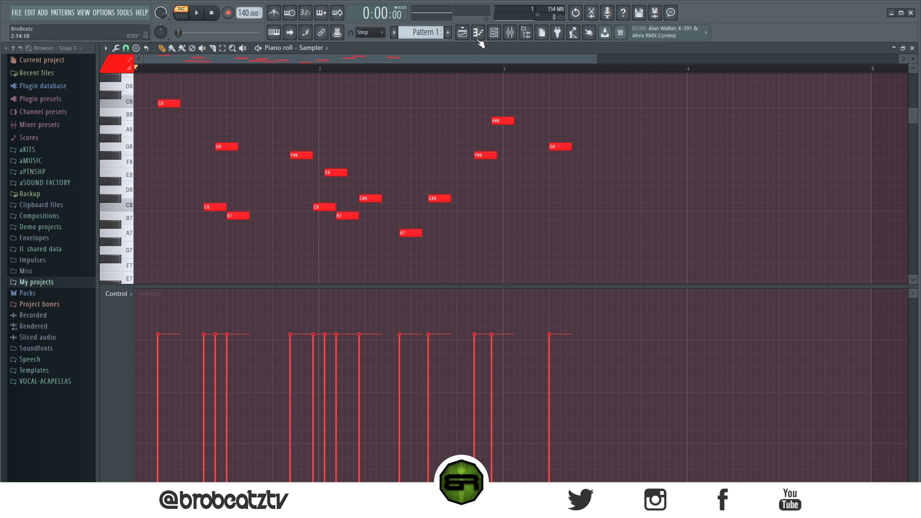
Back in the playlist, recolour Pattern 1 navy instead of crimson.
click(462, 33)
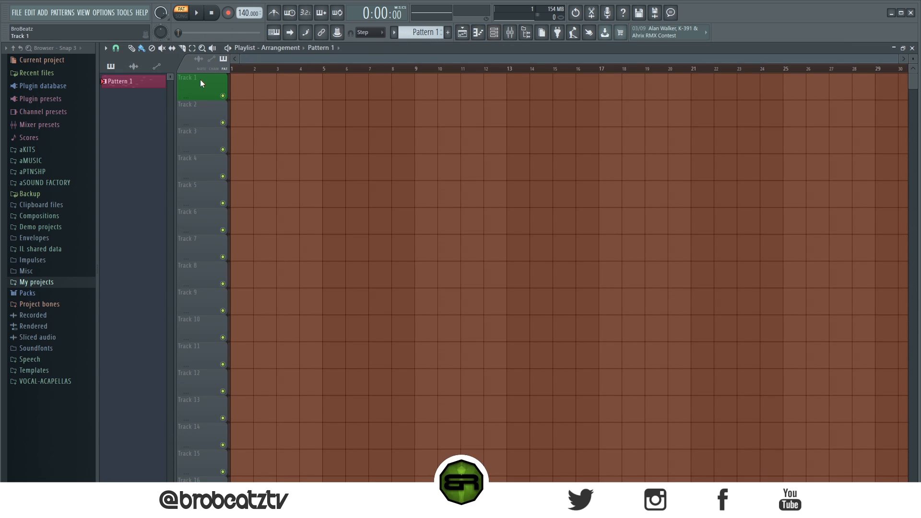
right_click(121, 80)
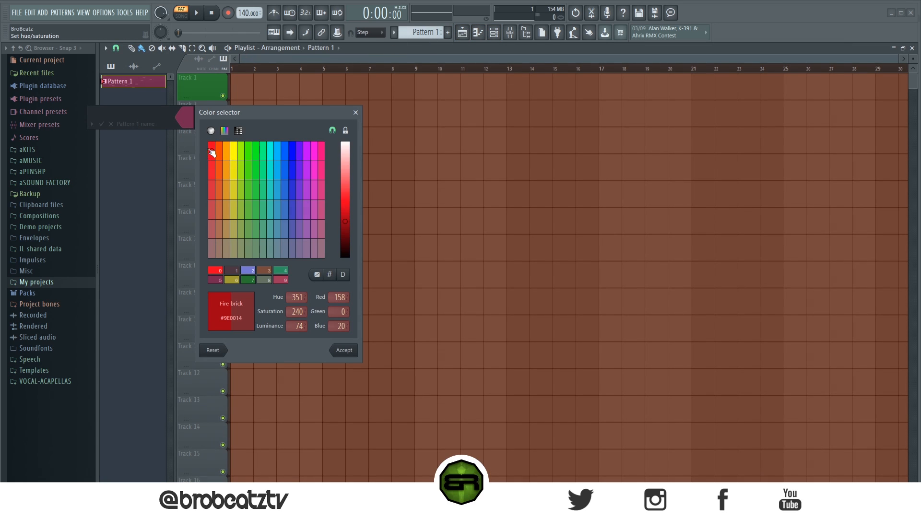
click(315, 188)
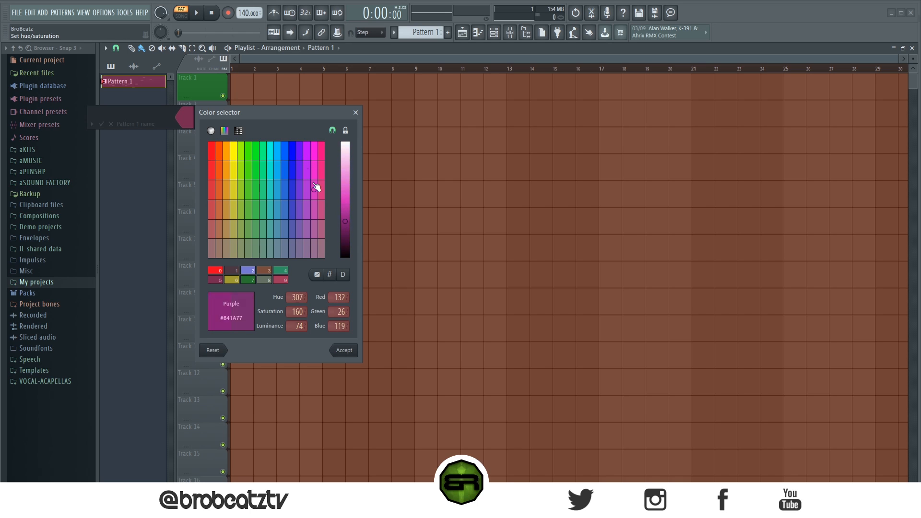
click(292, 190)
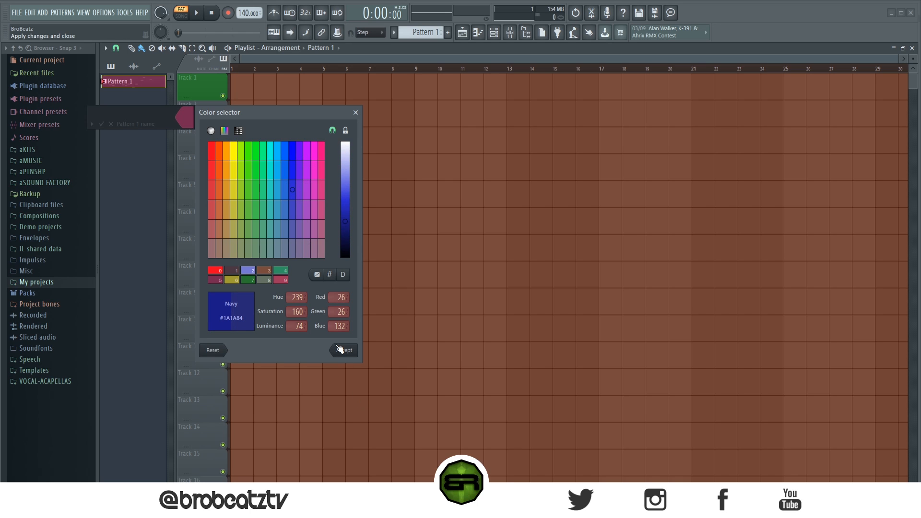
click(344, 350)
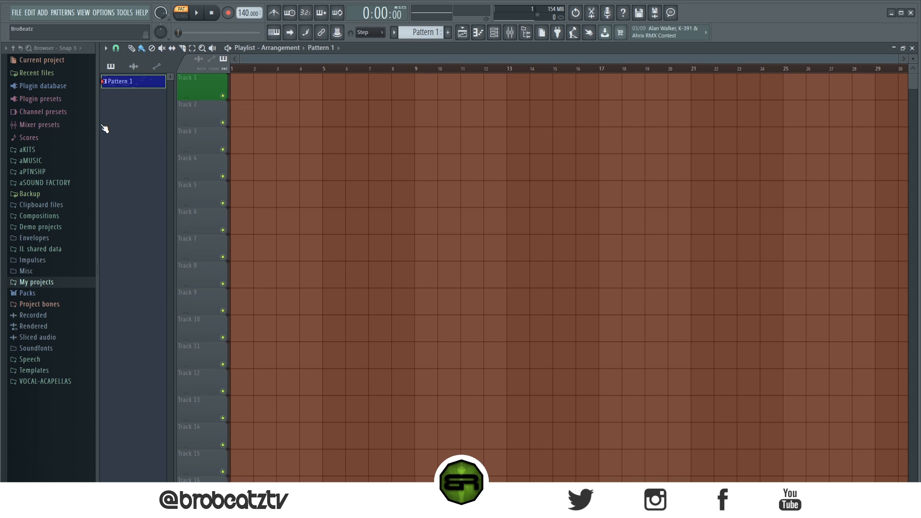
mouse_move(504, 54)
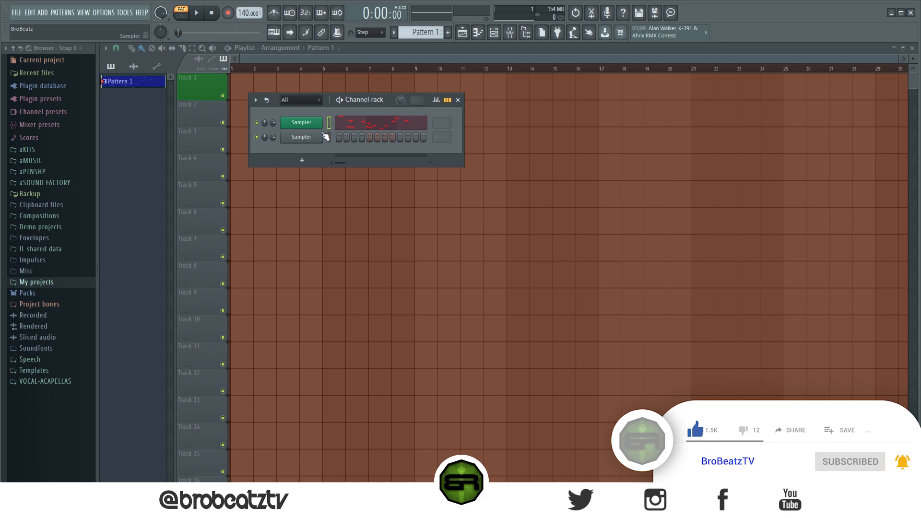
Draw a run of short hi-hat notes along the F8–F#8 rows for the second Sampler.
right_click(300, 137)
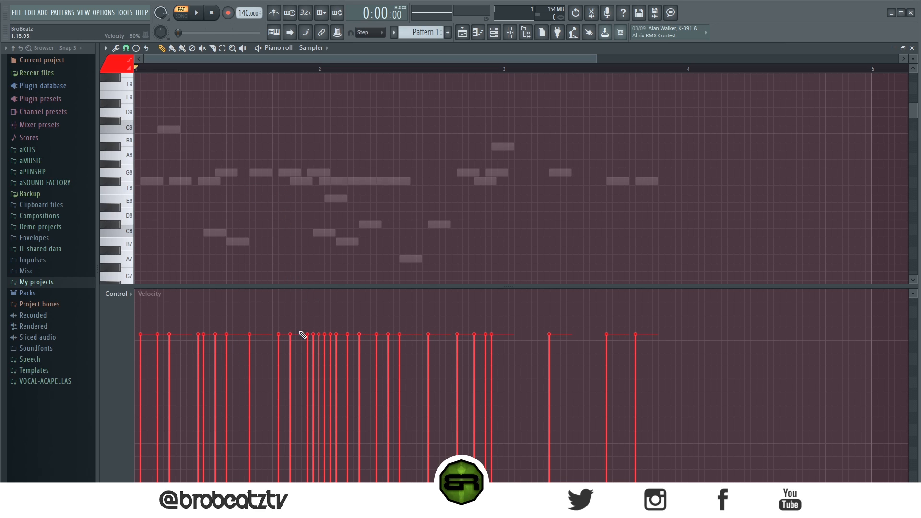
mouse_move(335, 241)
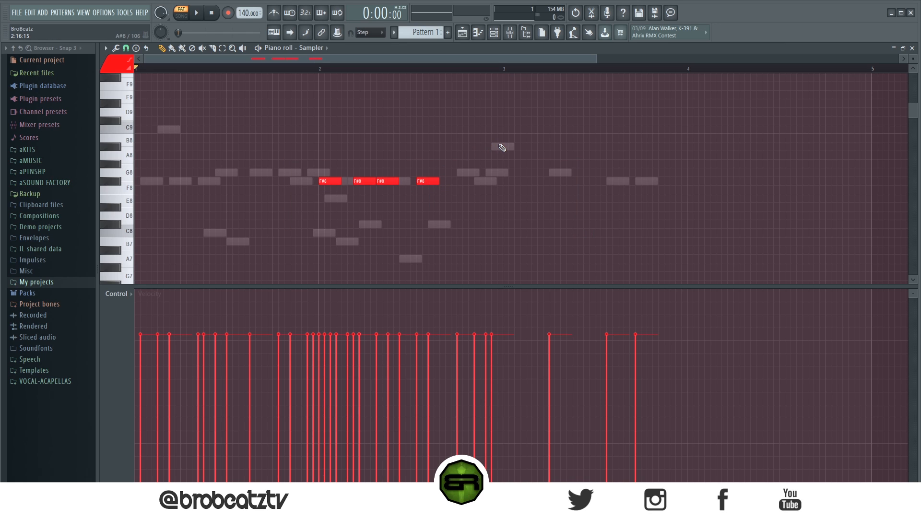
mouse_move(498, 153)
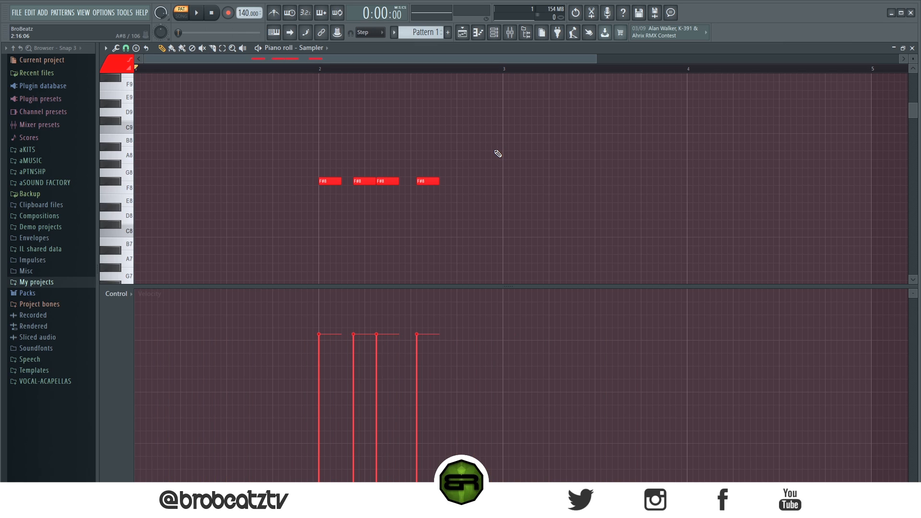
mouse_move(434, 171)
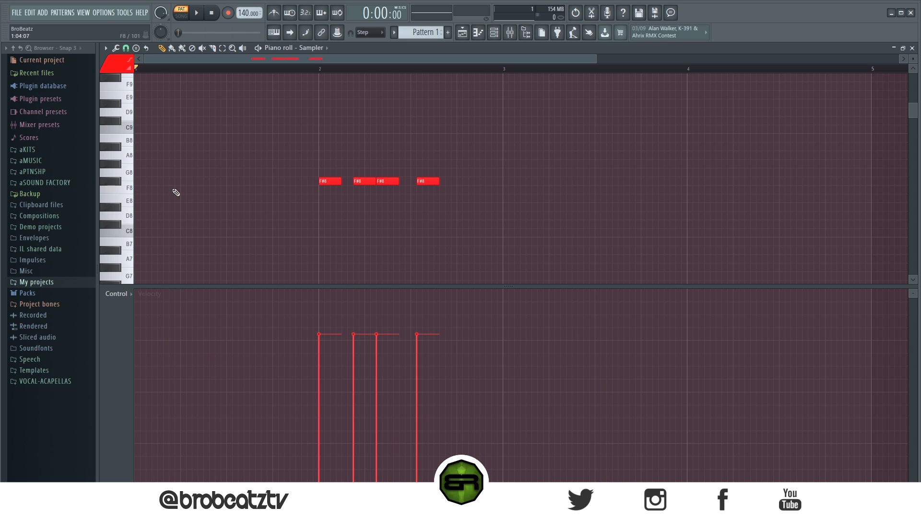
click(146, 180)
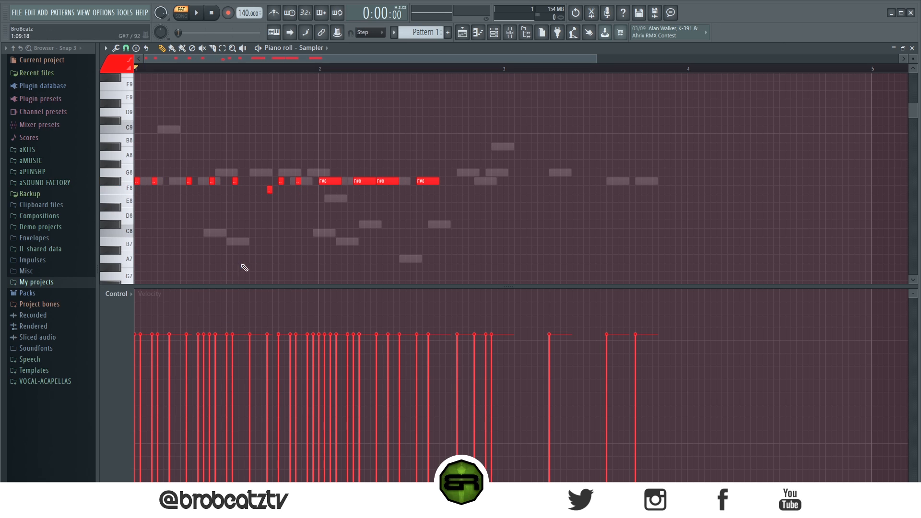
drag(136, 127, 535, 229)
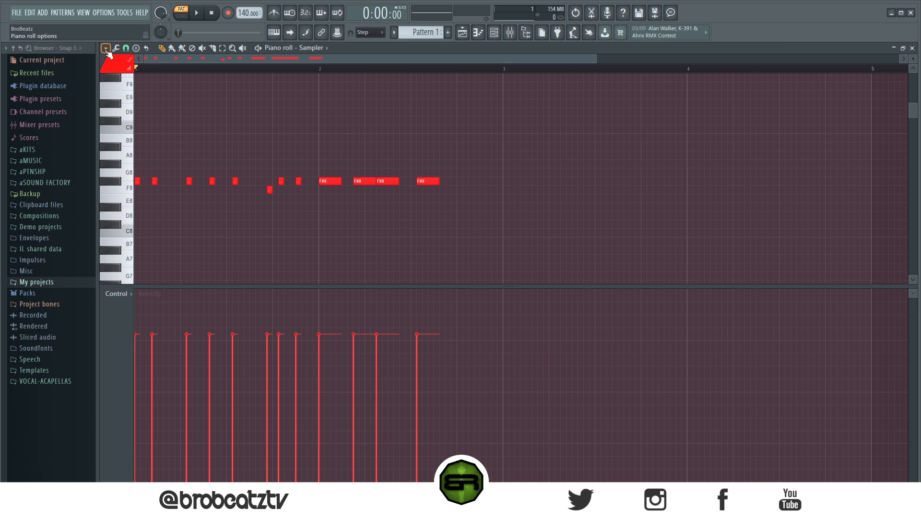
Enable Ghost channels so the other channel's notes appear behind the hi-hats.
click(105, 49)
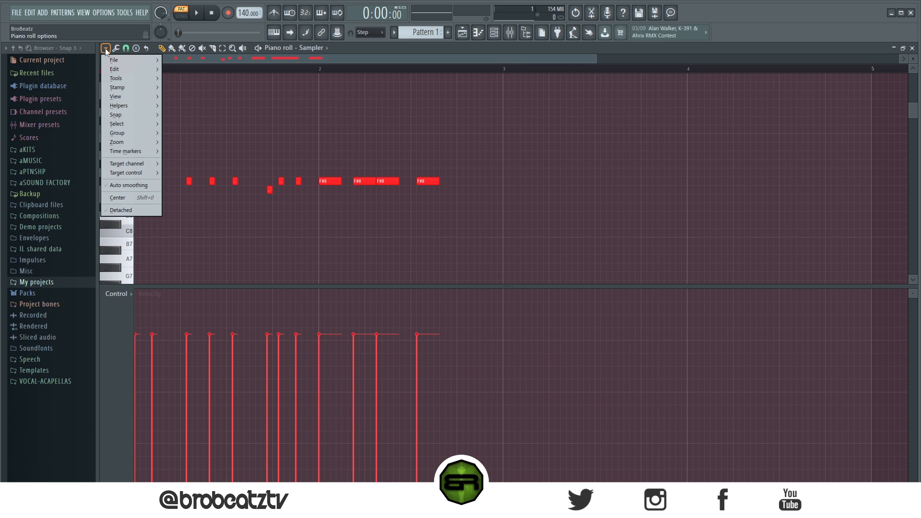
mouse_move(141, 115)
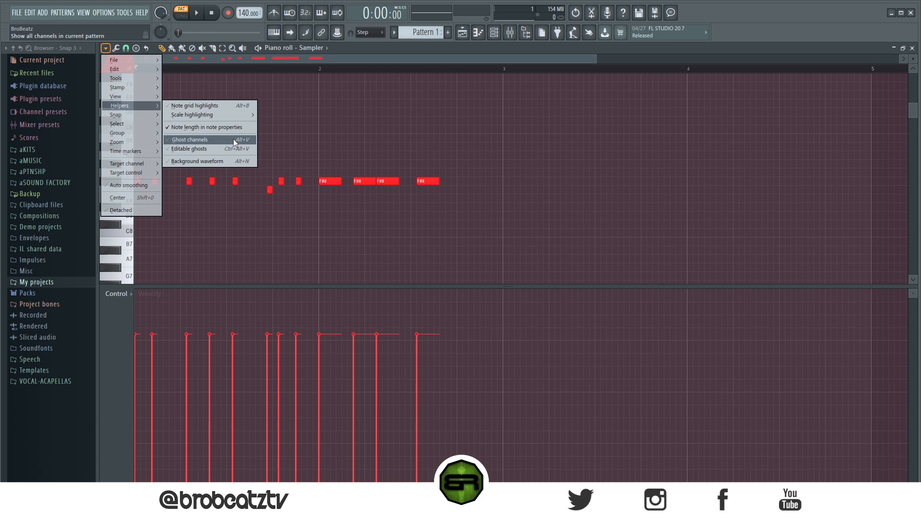
click(189, 140)
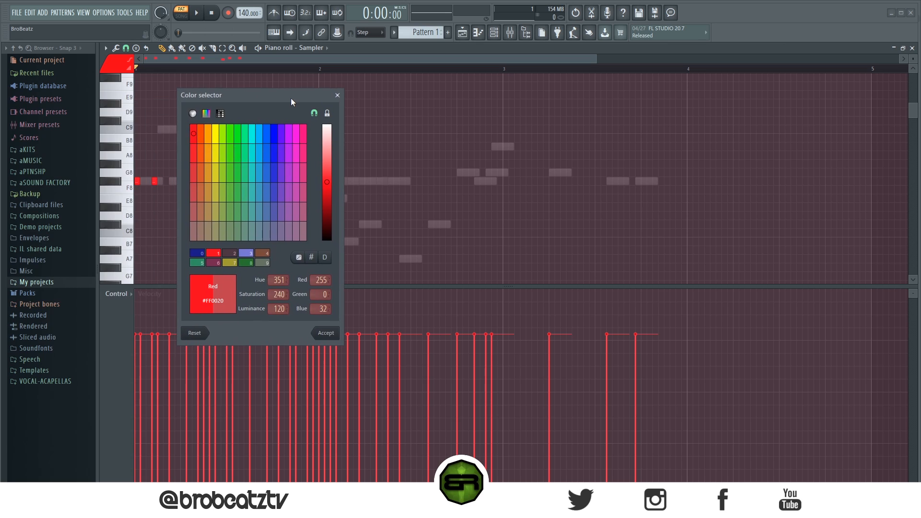
Recolour the hi-hat channel a darkened green so it stands out over the red ghosts.
click(245, 212)
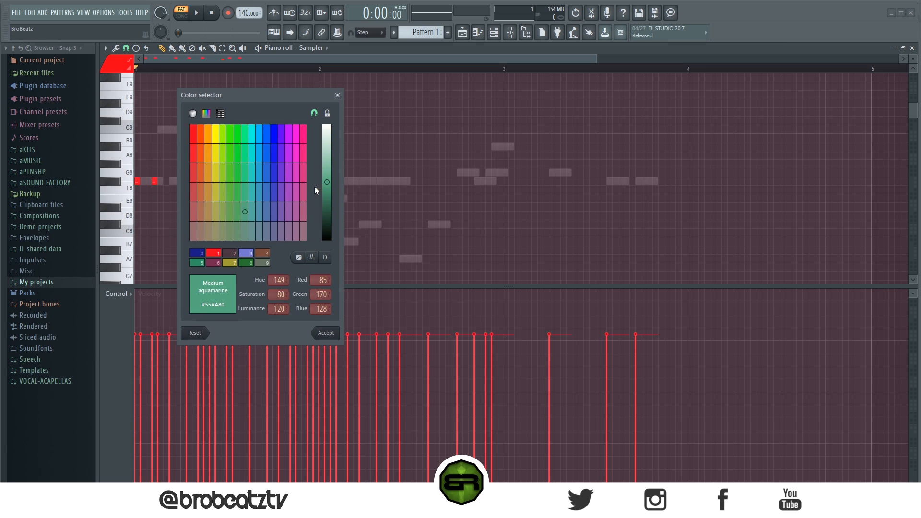
click(325, 333)
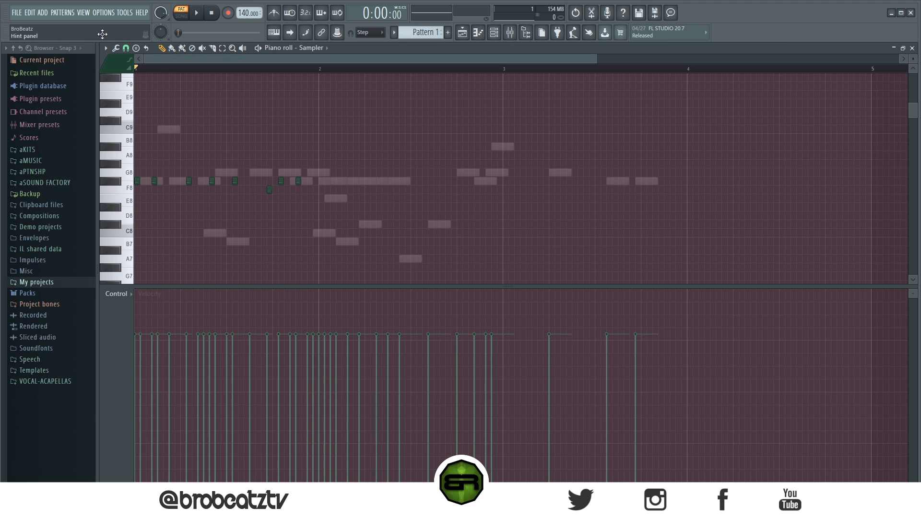
click(105, 48)
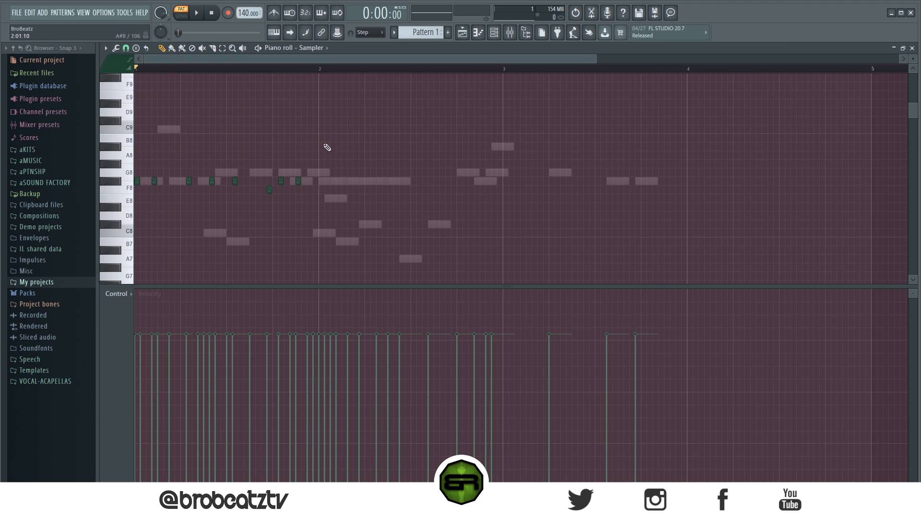
Paint more dark-green hi-hat notes along the same row past bar 2.
drag(135, 182, 305, 188)
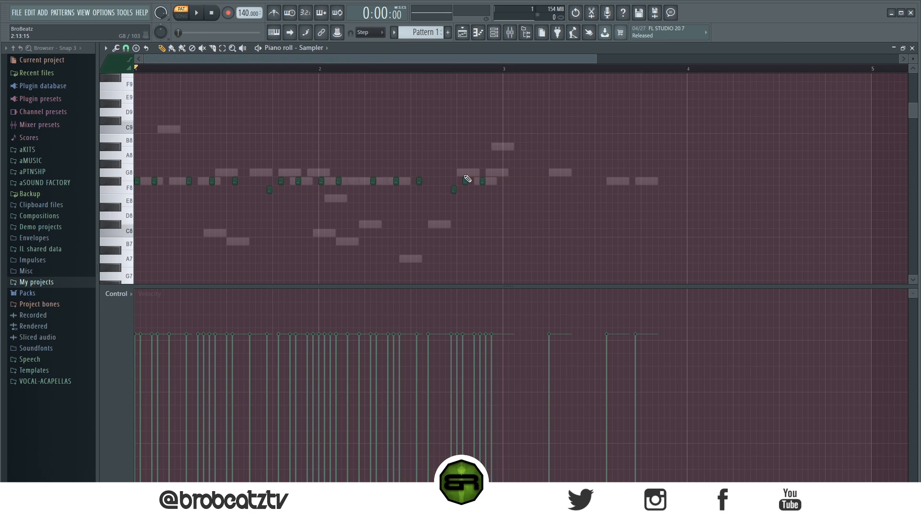
mouse_move(584, 167)
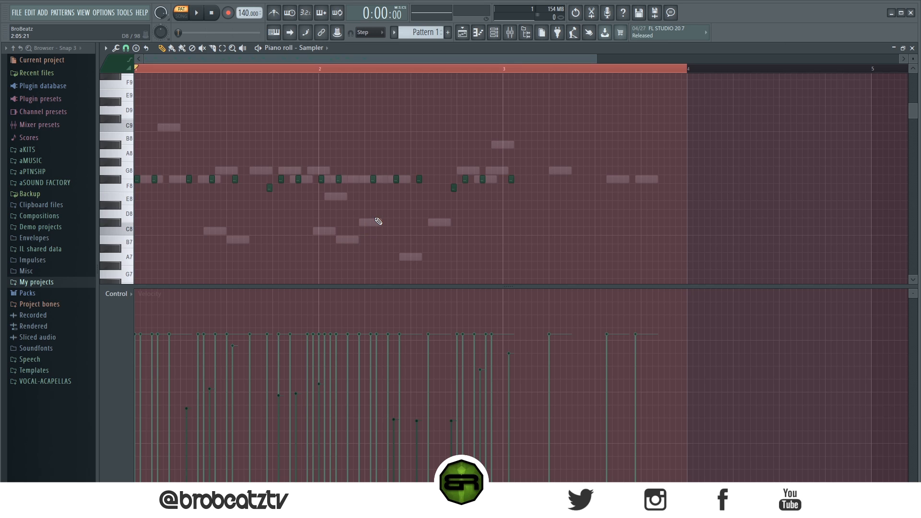
mouse_move(380, 211)
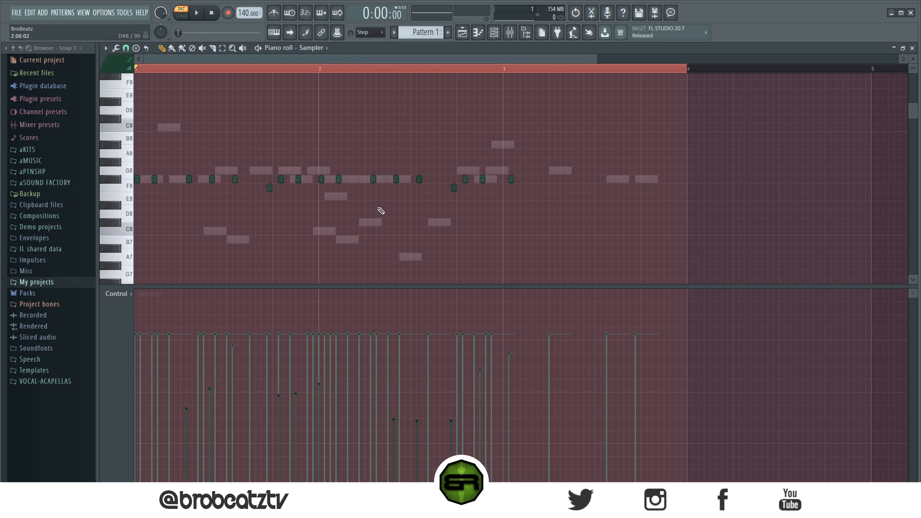